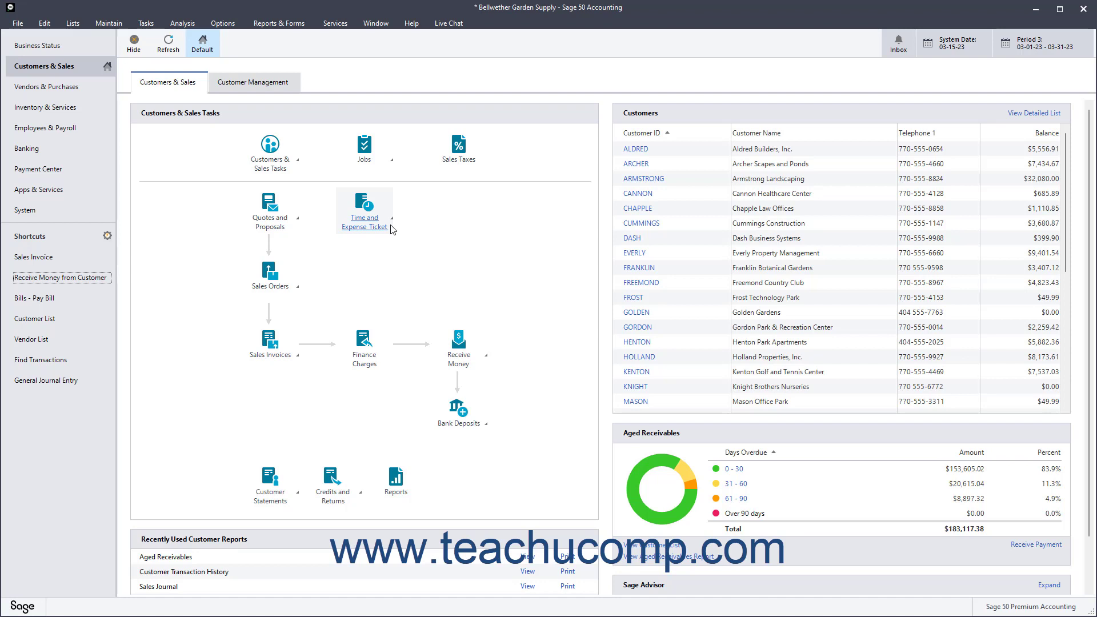
{"action": "mouse_move", "coordinate": [377, 205]}
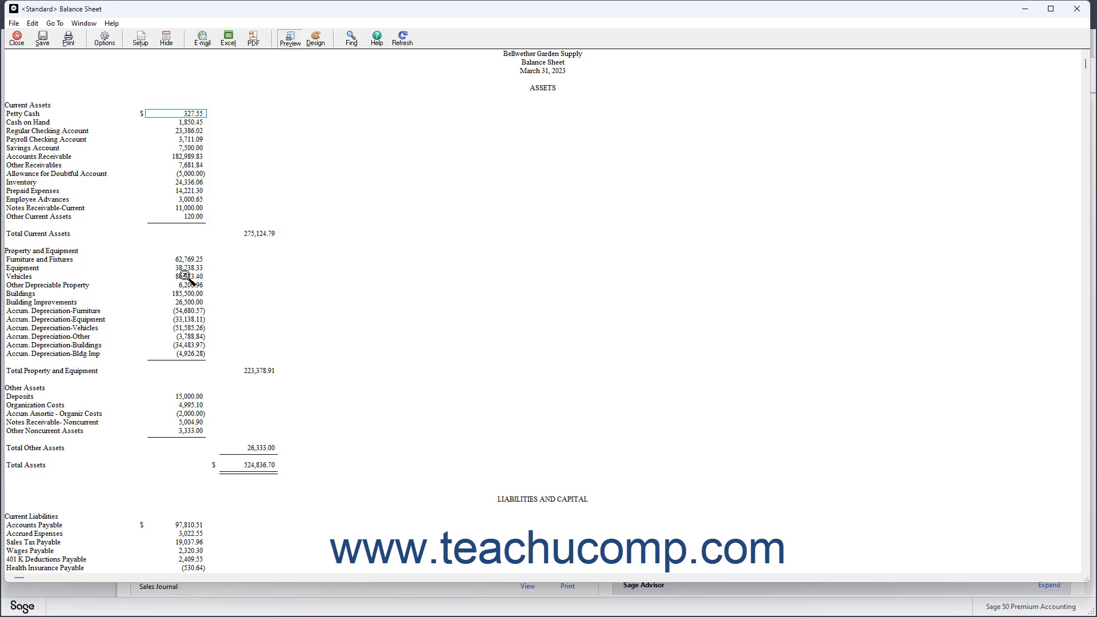
{"action": "left_click", "coordinate": [176, 275]}
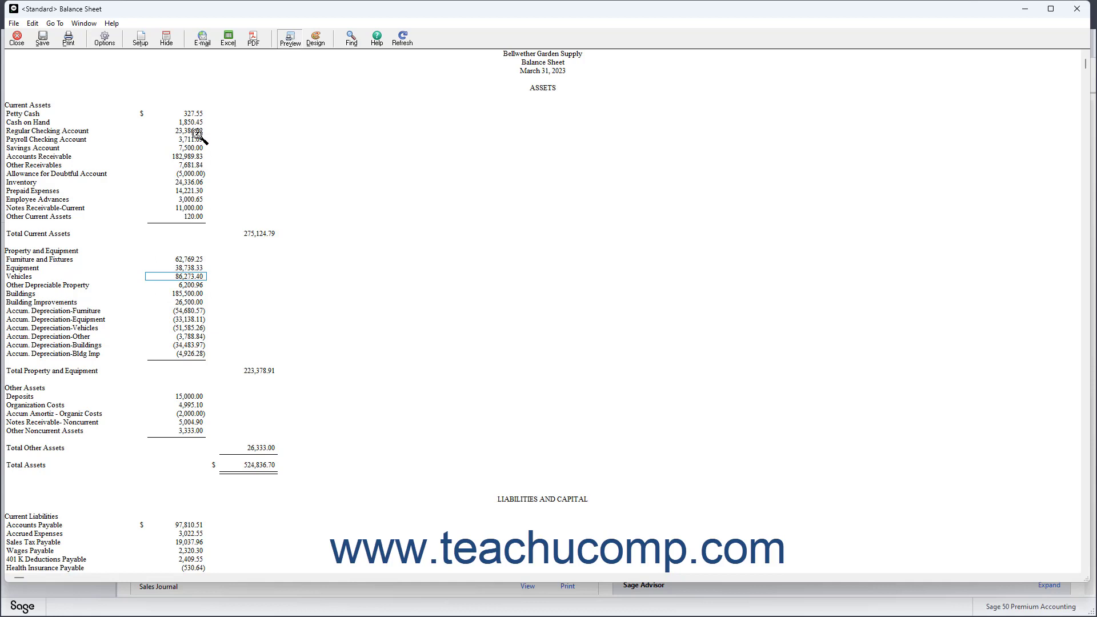
{"action": "mouse_move", "coordinate": [185, 161]}
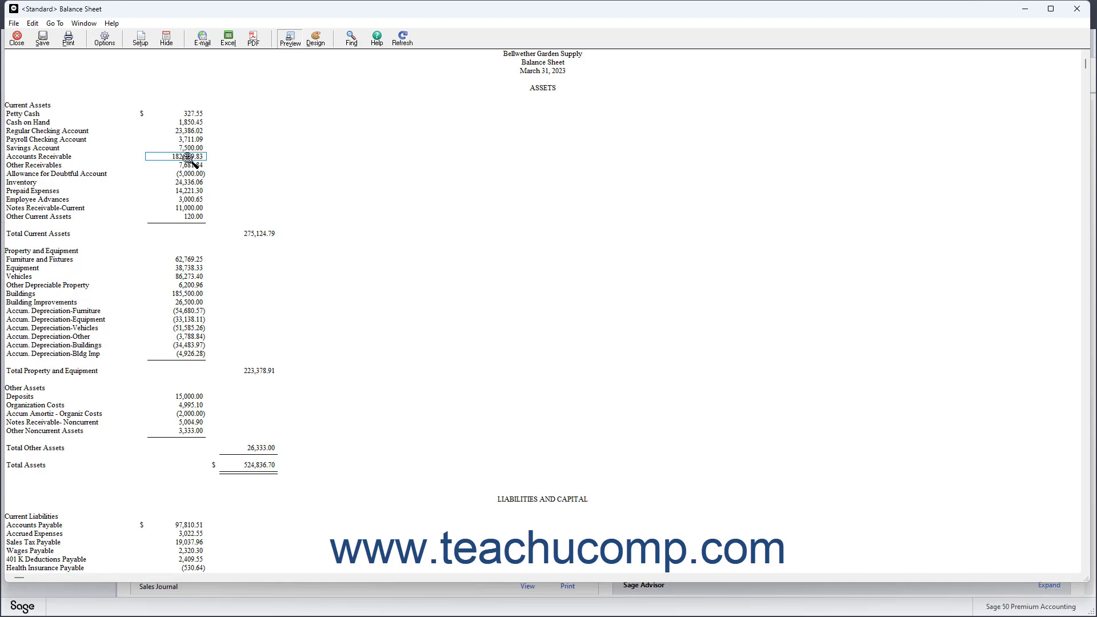
{"action": "mouse_move", "coordinate": [225, 363]}
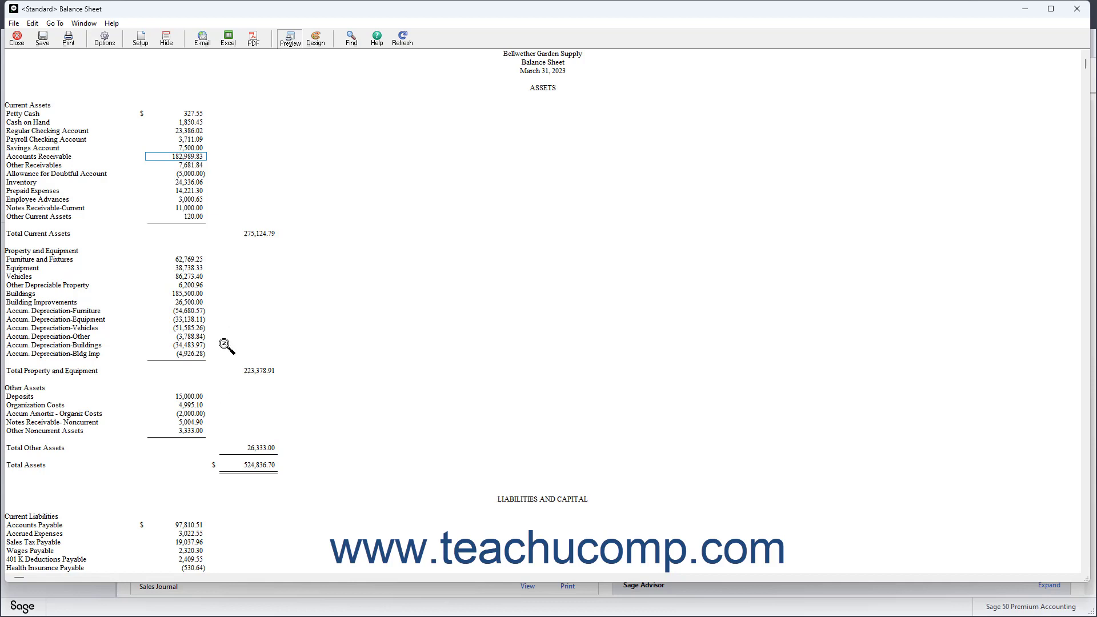
{"action": "mouse_move", "coordinate": [313, 330]}
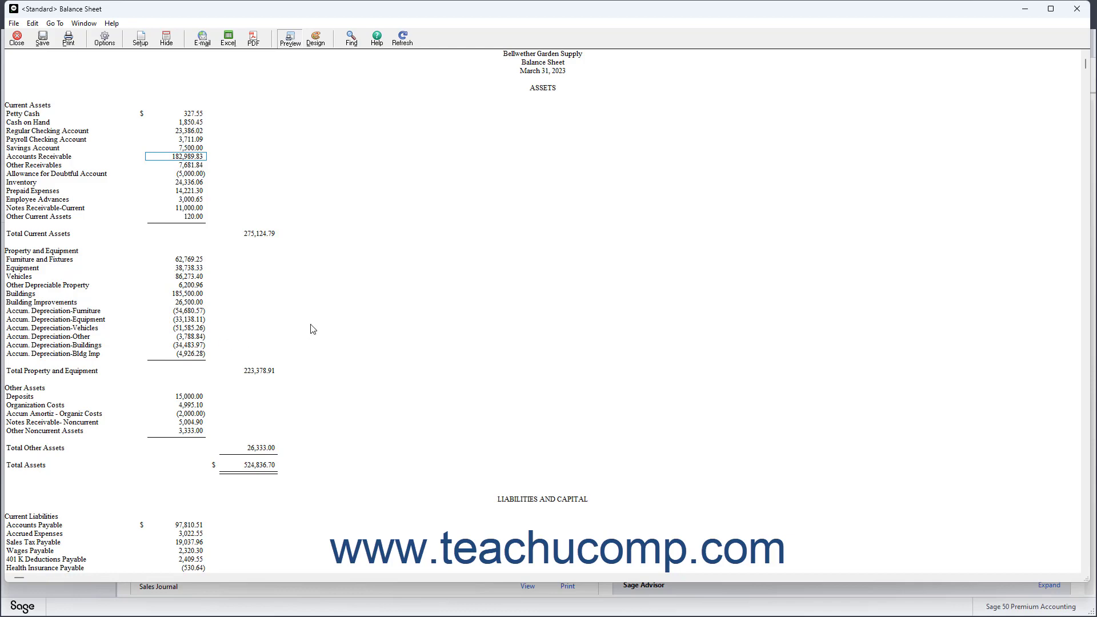
- Highlight the Accounts Payable, Common Stock, Paid-in Capital and Retained Earnings balances in the Liabilities and Capital section
{"action": "scroll", "scroll_direction": "down", "scroll_amount": 3}
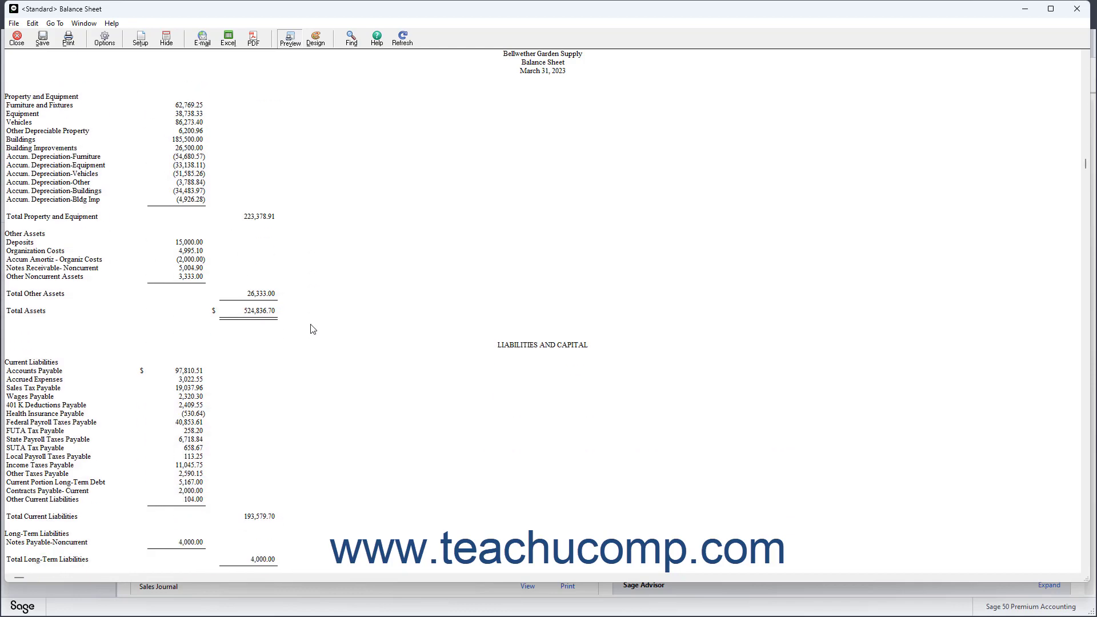
{"action": "scroll", "scroll_direction": "down", "scroll_amount": 3}
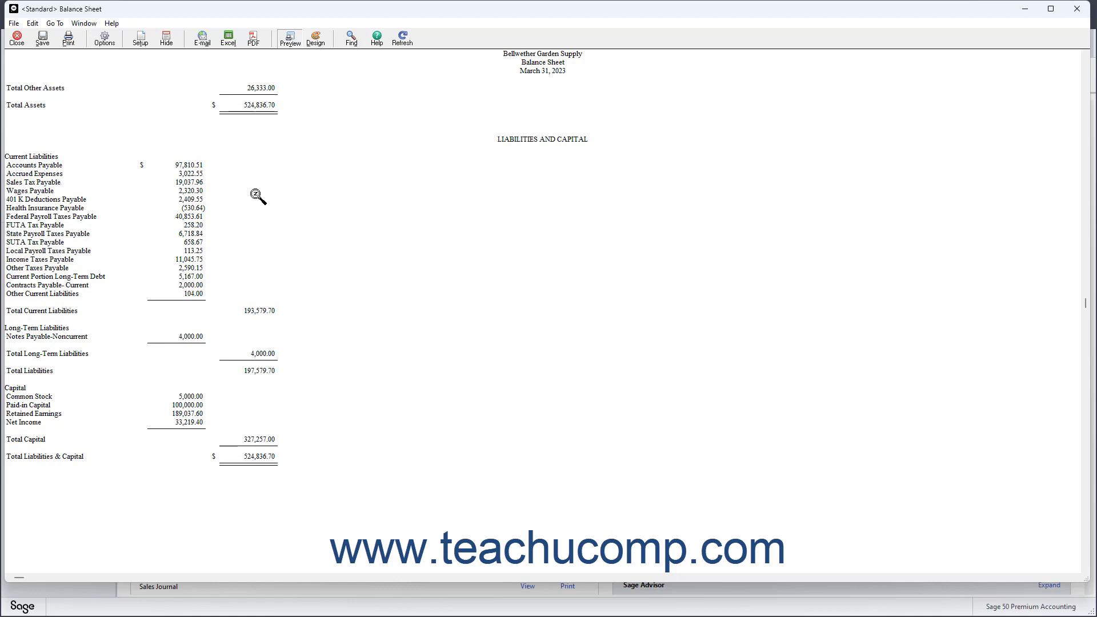
{"action": "mouse_move", "coordinate": [254, 196]}
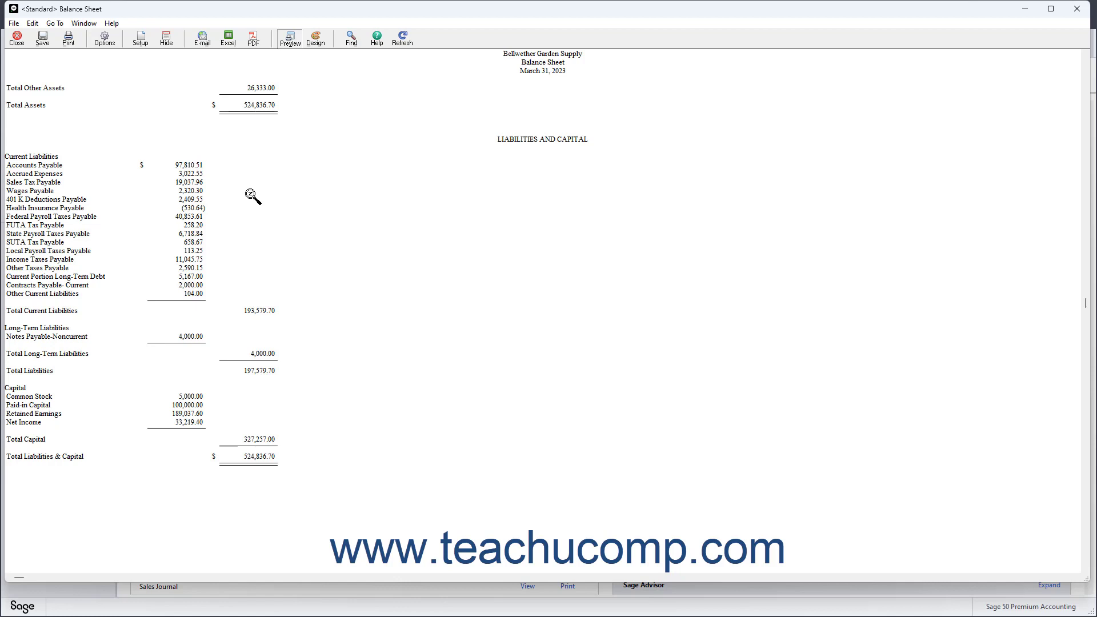
{"action": "mouse_move", "coordinate": [201, 168]}
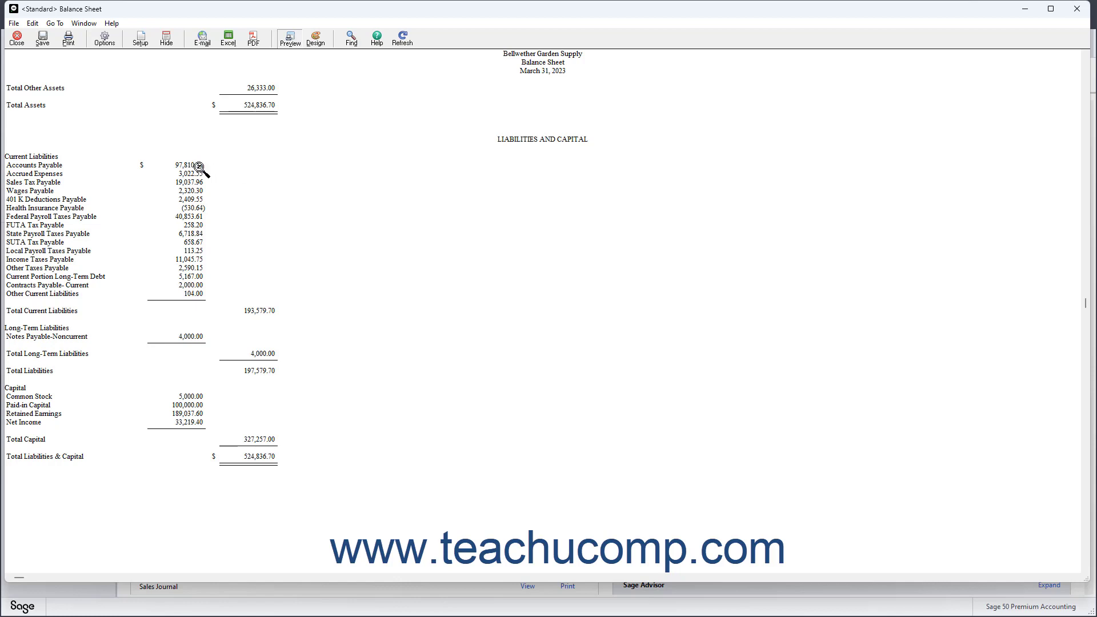
{"action": "left_click", "coordinate": [178, 165]}
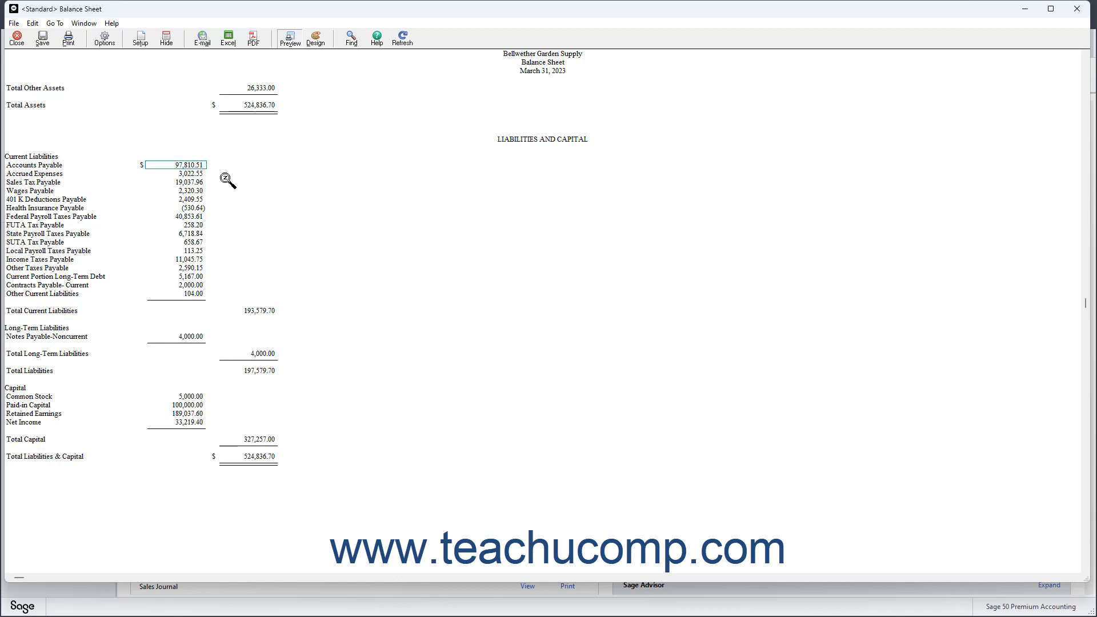
{"action": "mouse_move", "coordinate": [53, 400]}
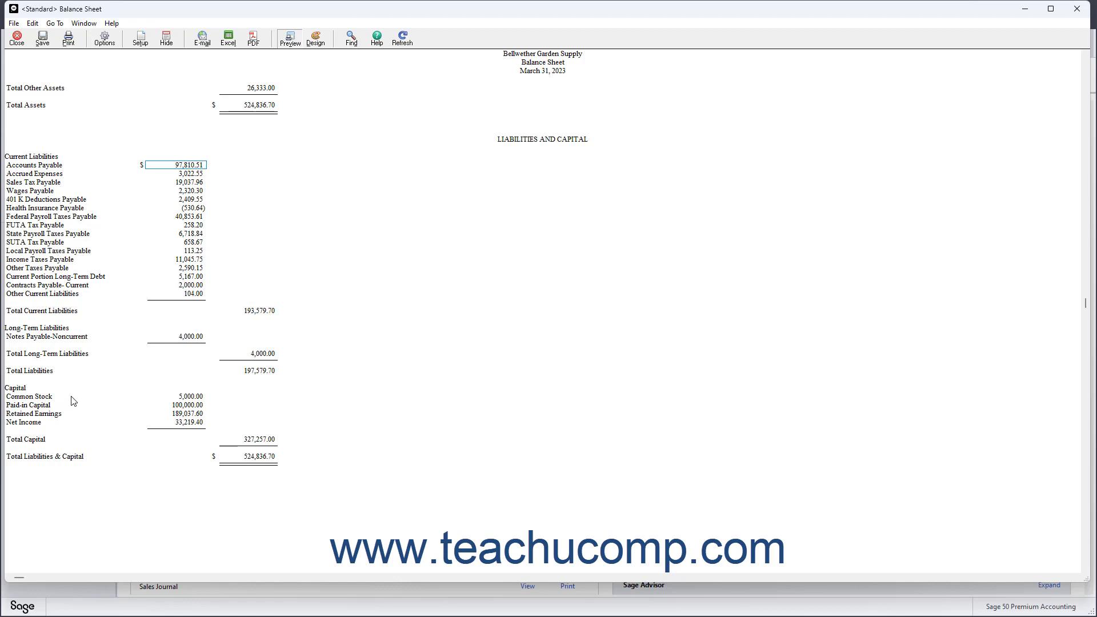
{"action": "left_click", "coordinate": [189, 396]}
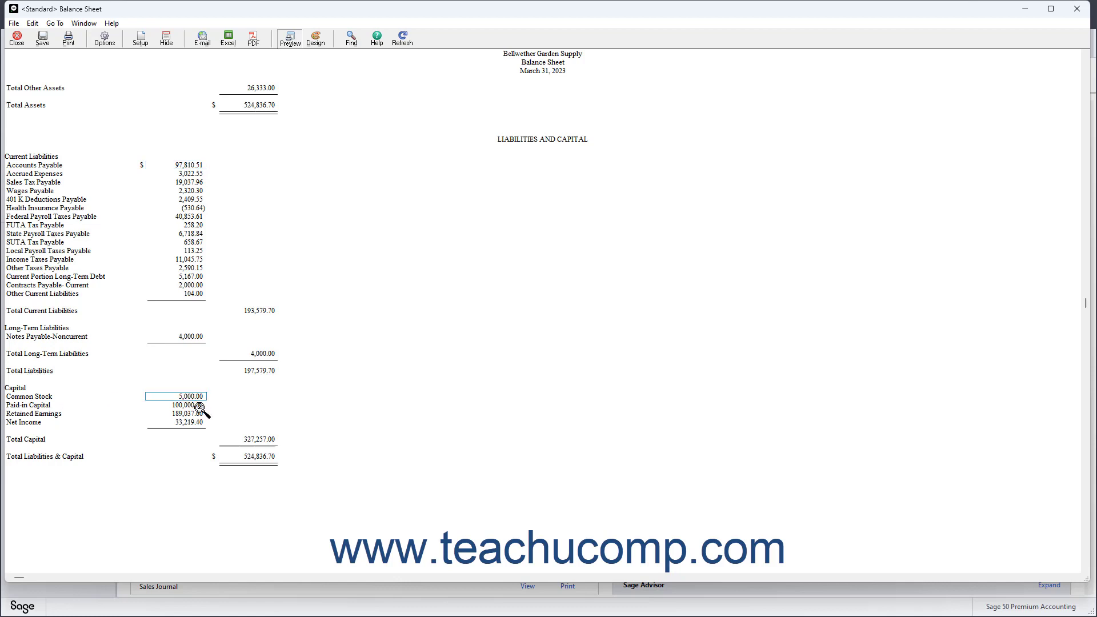
{"action": "left_click", "coordinate": [176, 404]}
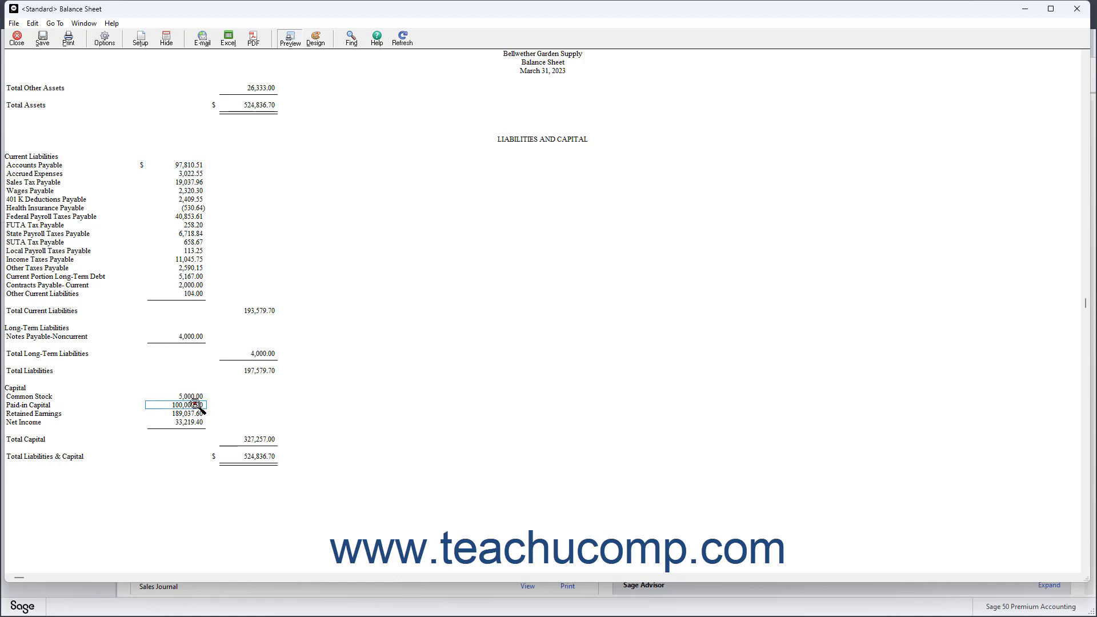
{"action": "left_click", "coordinate": [176, 414]}
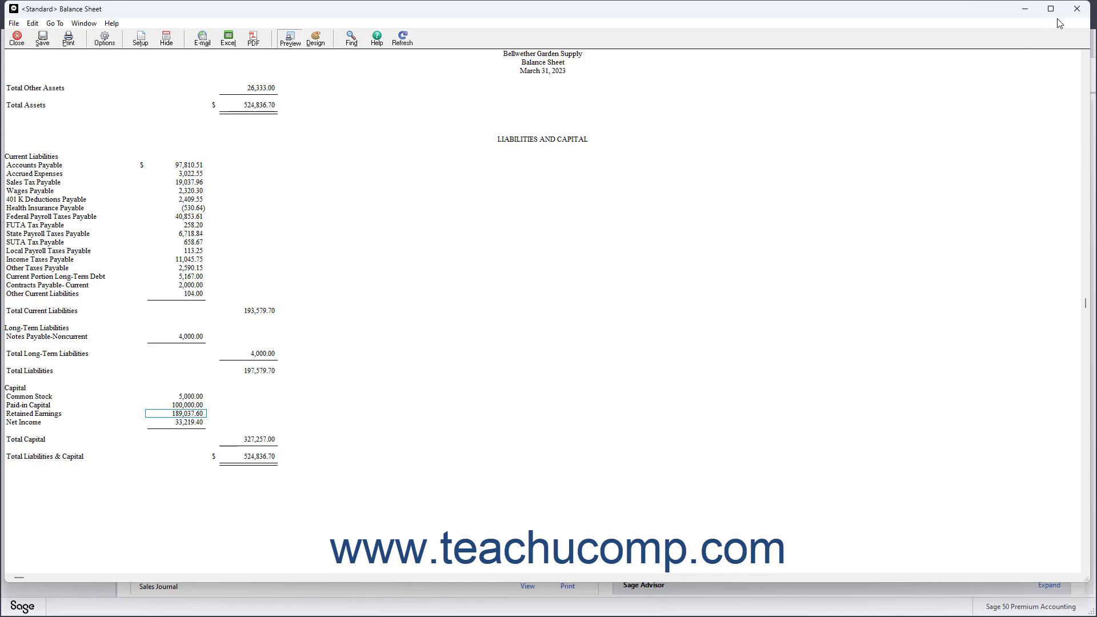
- Close the Balance Sheet and launch the <Standard> Income Stmnt report from the Financial Statements list
{"action": "left_click", "coordinate": [15, 38]}
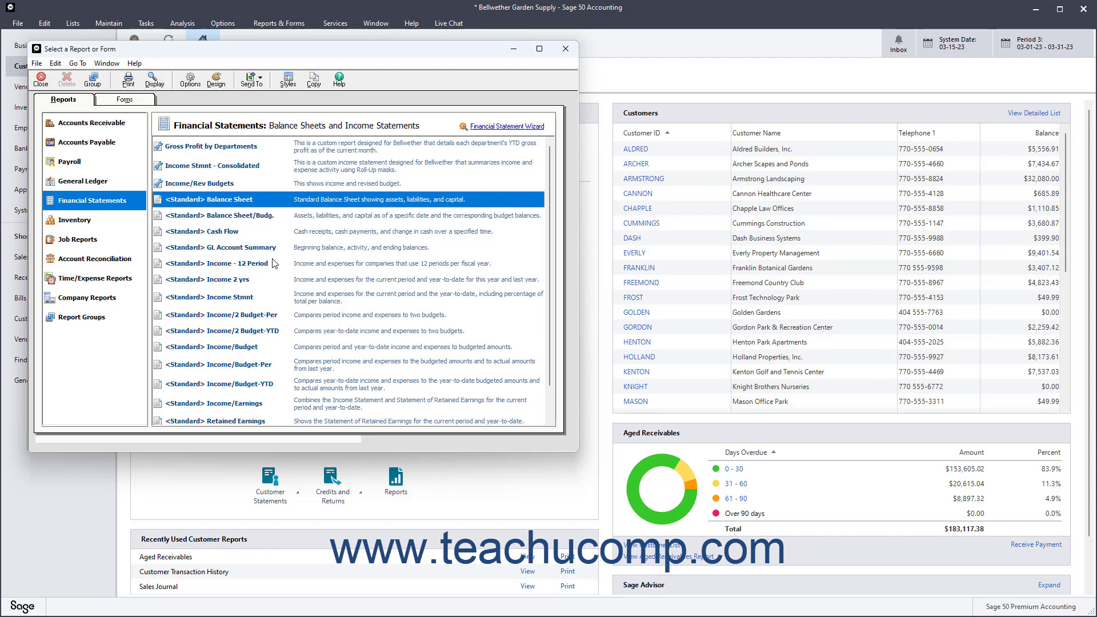
{"action": "double_click", "coordinate": [213, 297]}
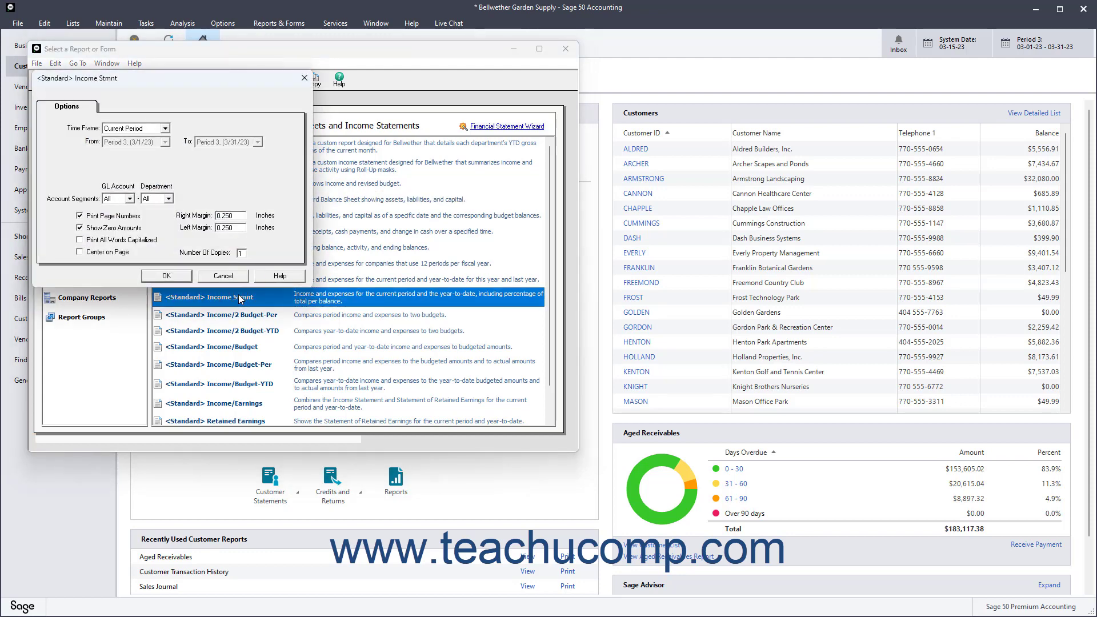
- Run the Income Statement with Time Frame left at Current Period
{"action": "left_click", "coordinate": [166, 275]}
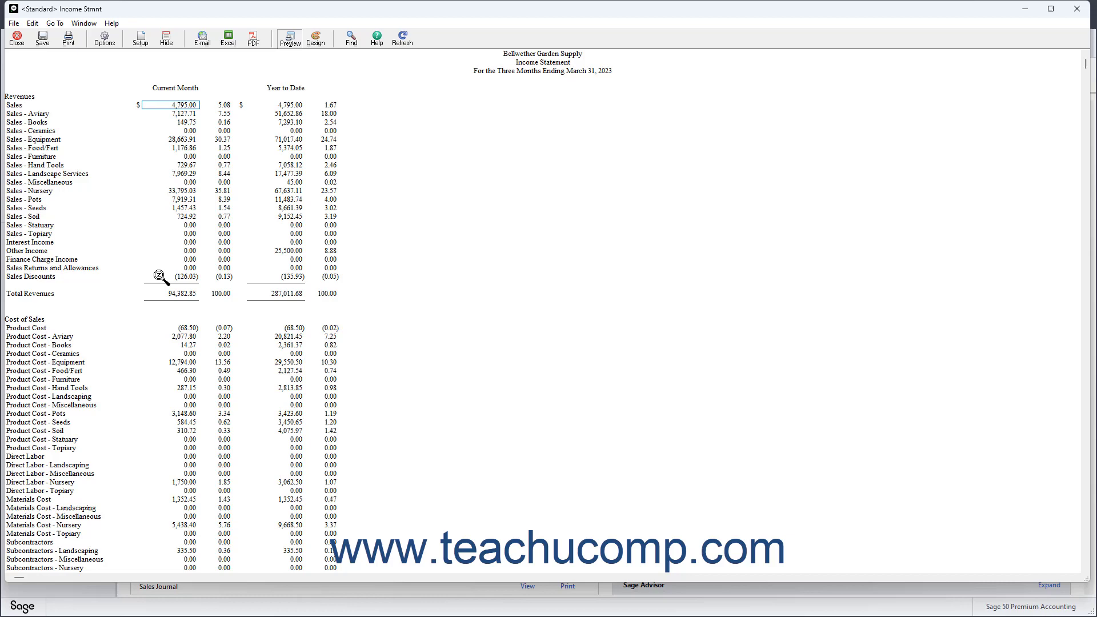
- Scroll through the Income Statement expense lines, then close it to return to Select a Report or Form
{"action": "scroll", "scroll_direction": "down", "scroll_amount": 3}
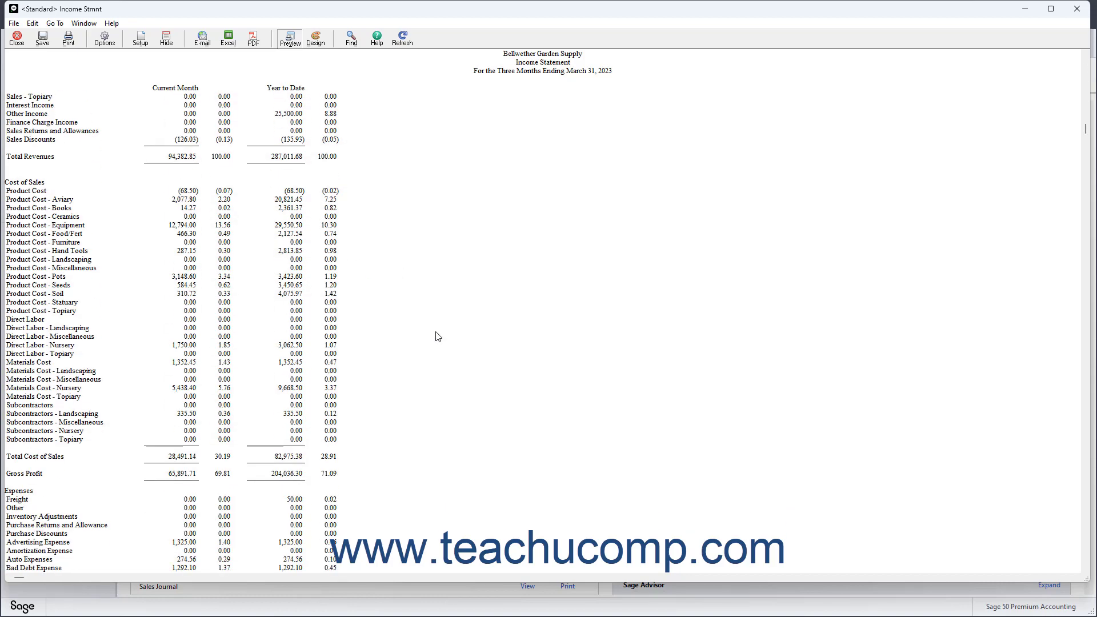
{"action": "scroll", "scroll_direction": "down", "scroll_amount": 3}
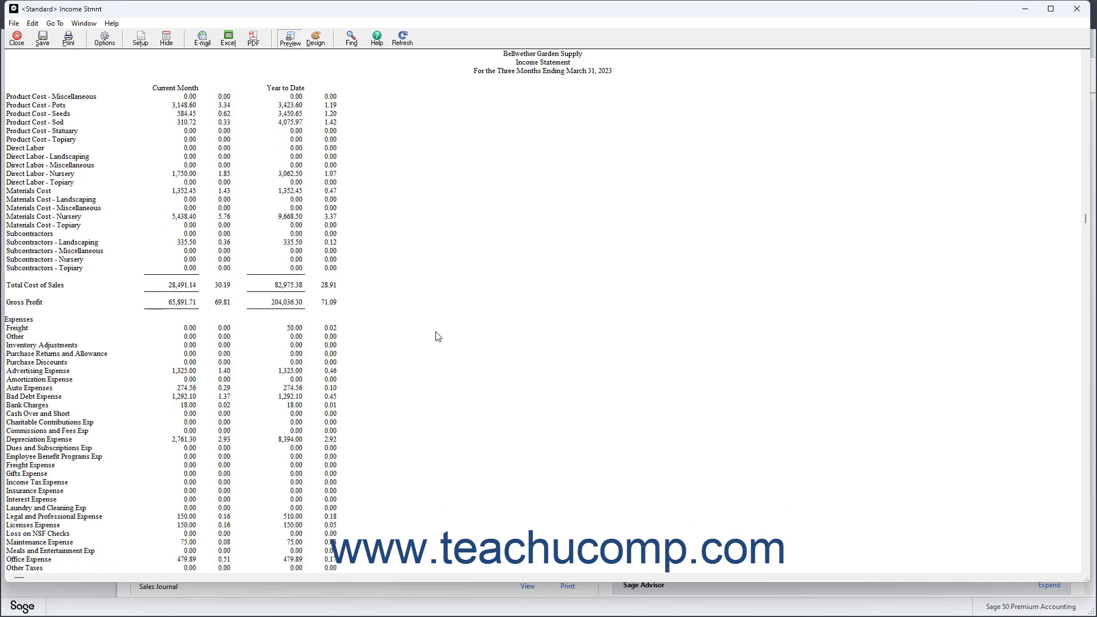
{"action": "scroll", "scroll_direction": "down", "scroll_amount": 3}
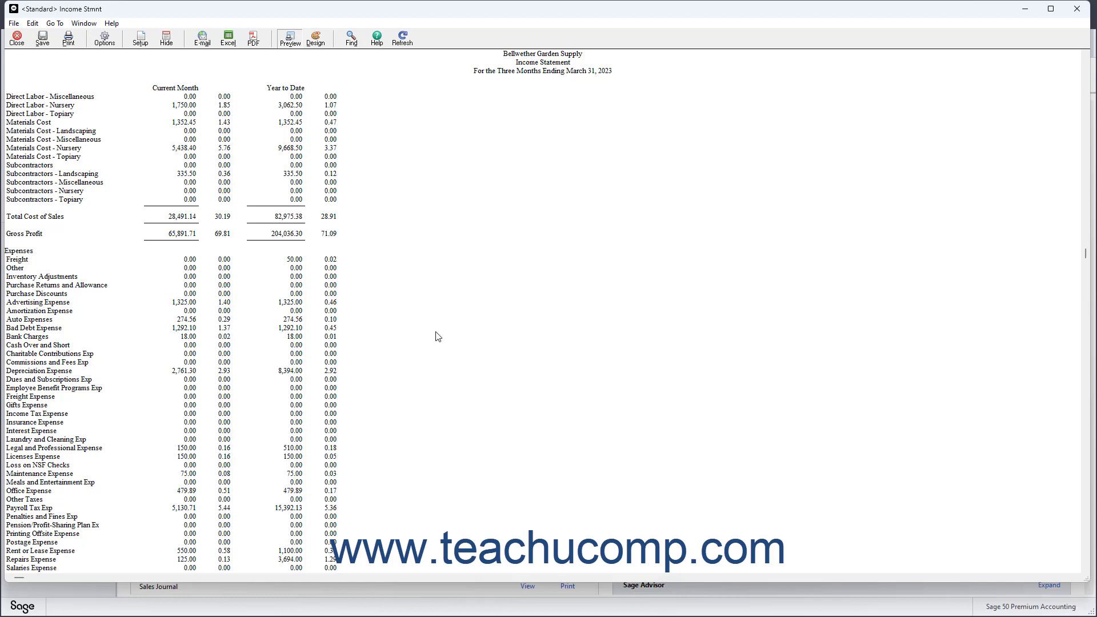
{"action": "mouse_move", "coordinate": [992, 73]}
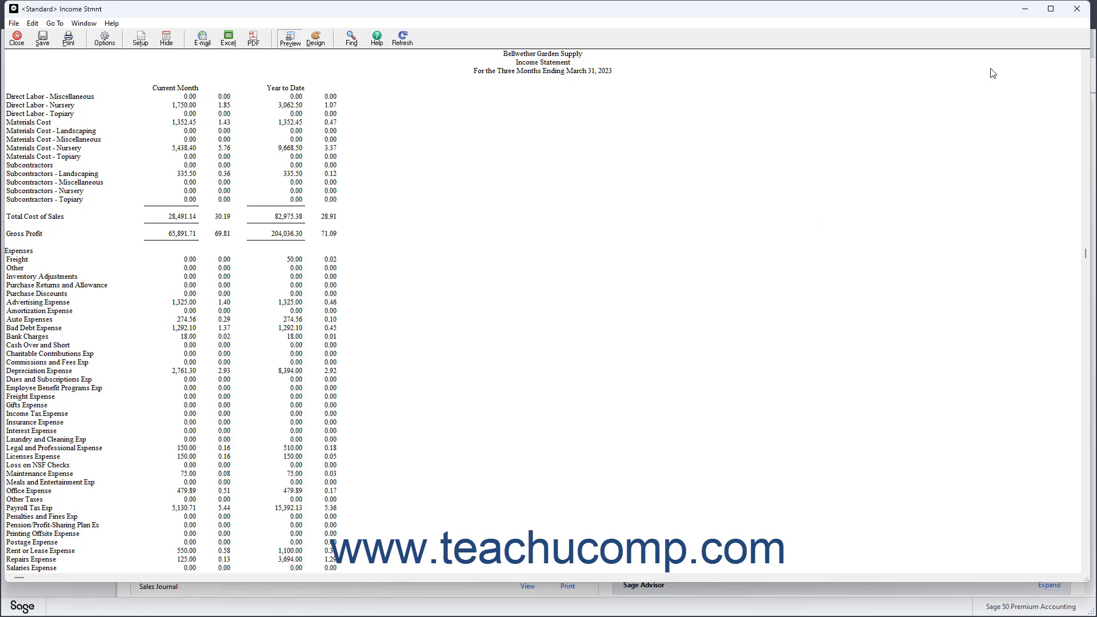
{"action": "left_click", "coordinate": [15, 37]}
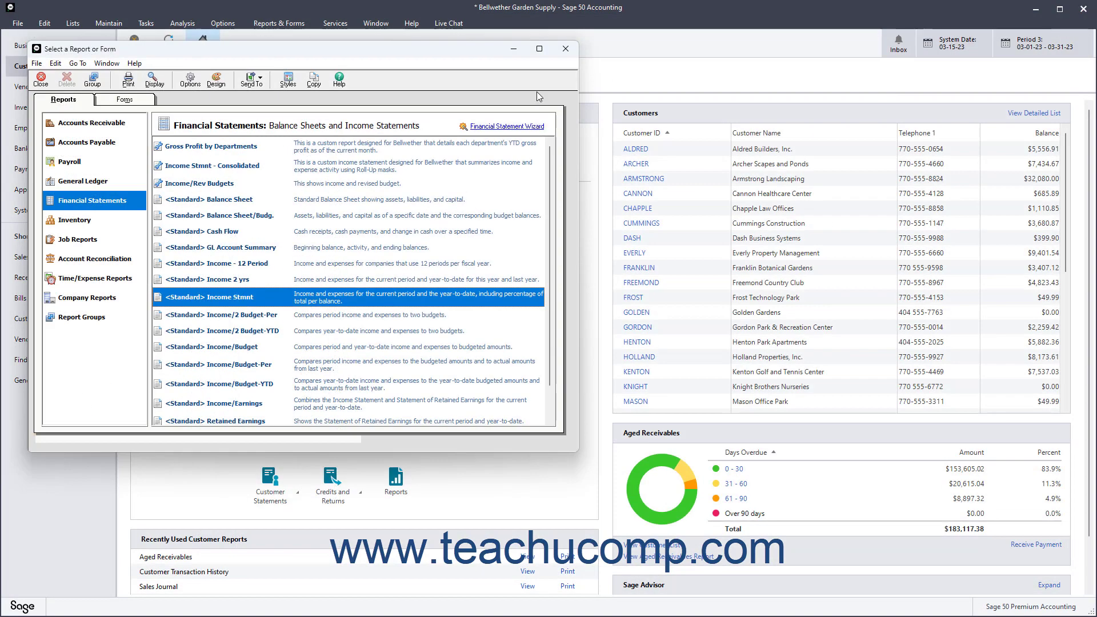